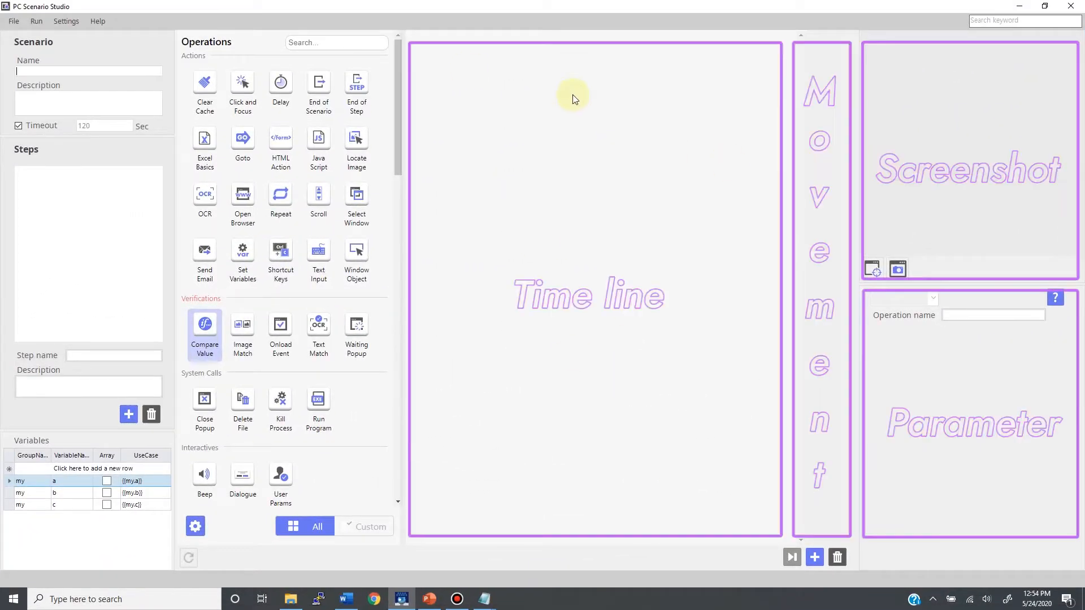
{"action": "mouse_move", "coordinate": [857, 330]}
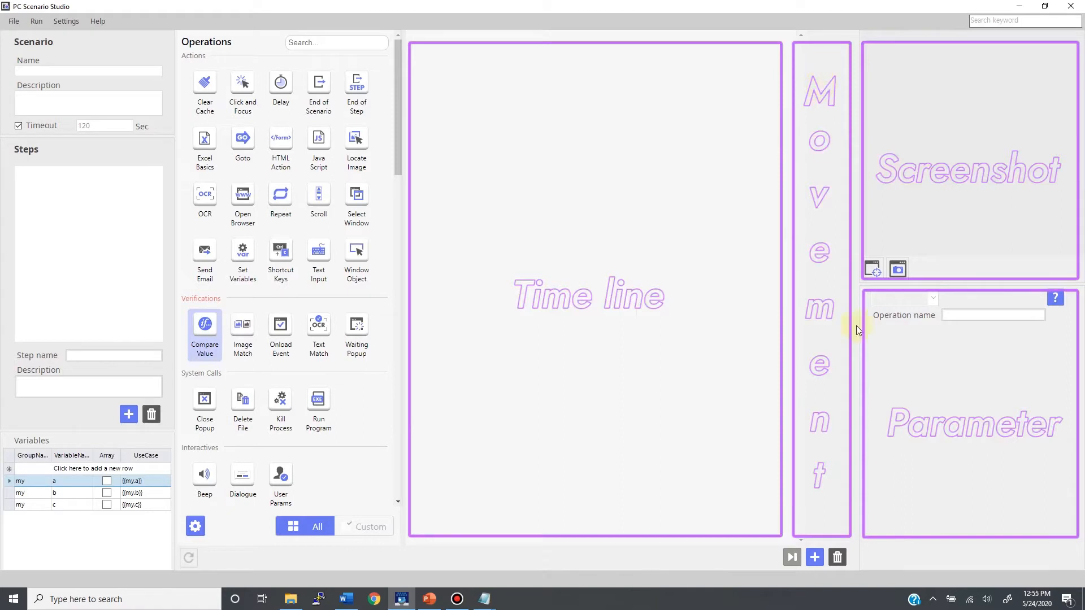
{"action": "mouse_move", "coordinate": [964, 459]}
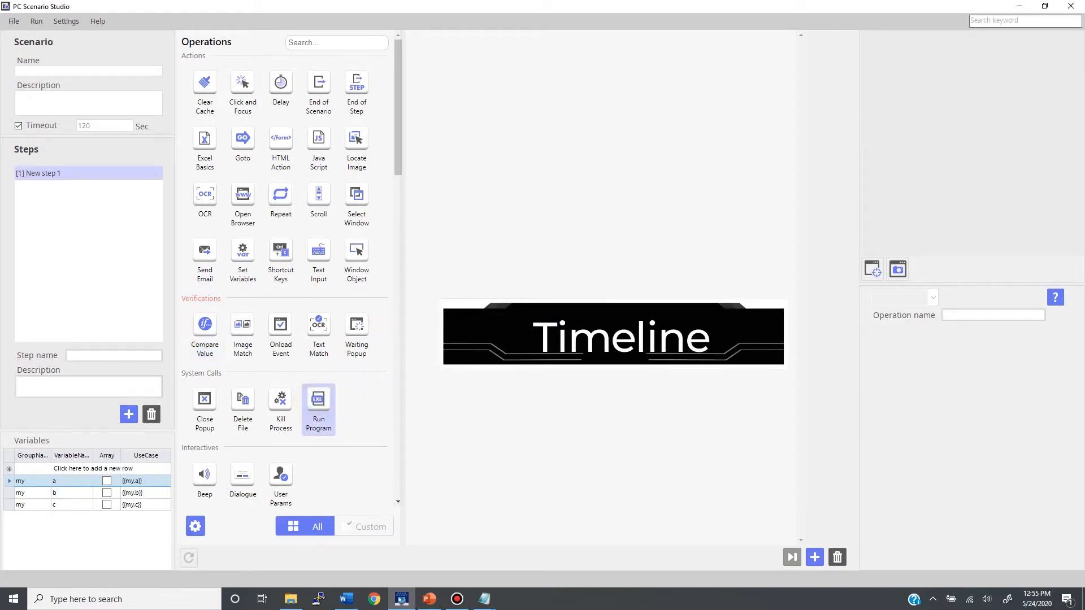
Add a Run Program operation with File path set to notepad.
{"action": "left_click", "coordinate": [317, 401]}
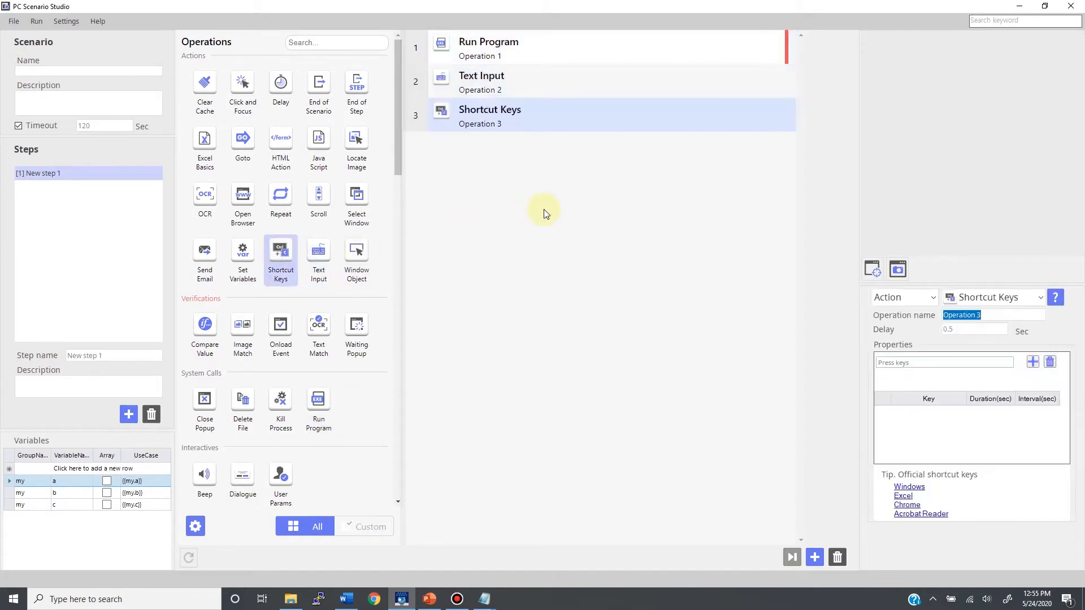
{"action": "mouse_move", "coordinate": [544, 49]}
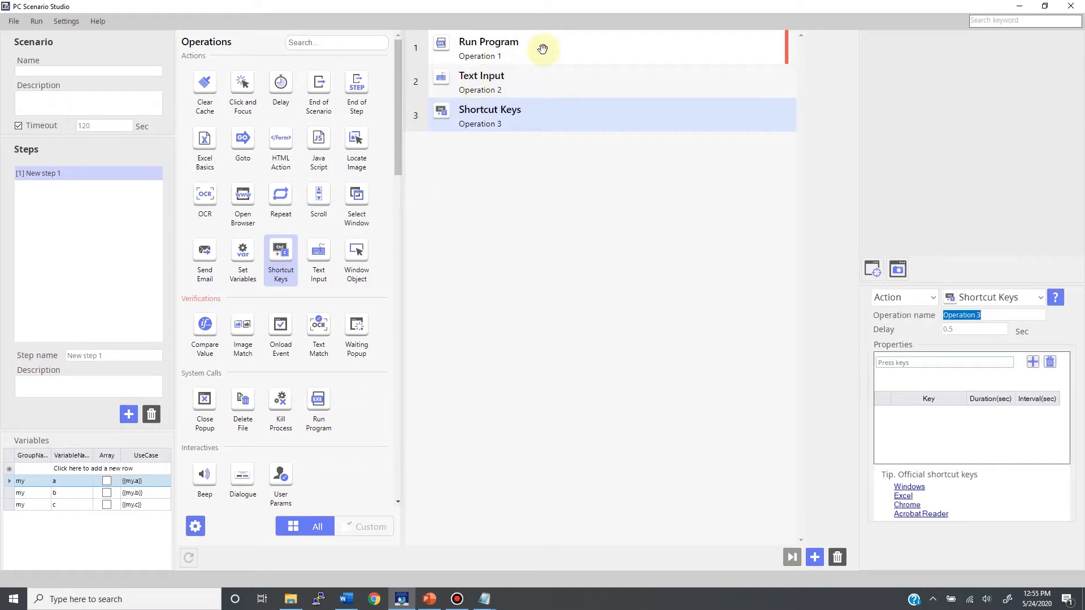
{"action": "left_click", "coordinate": [553, 48]}
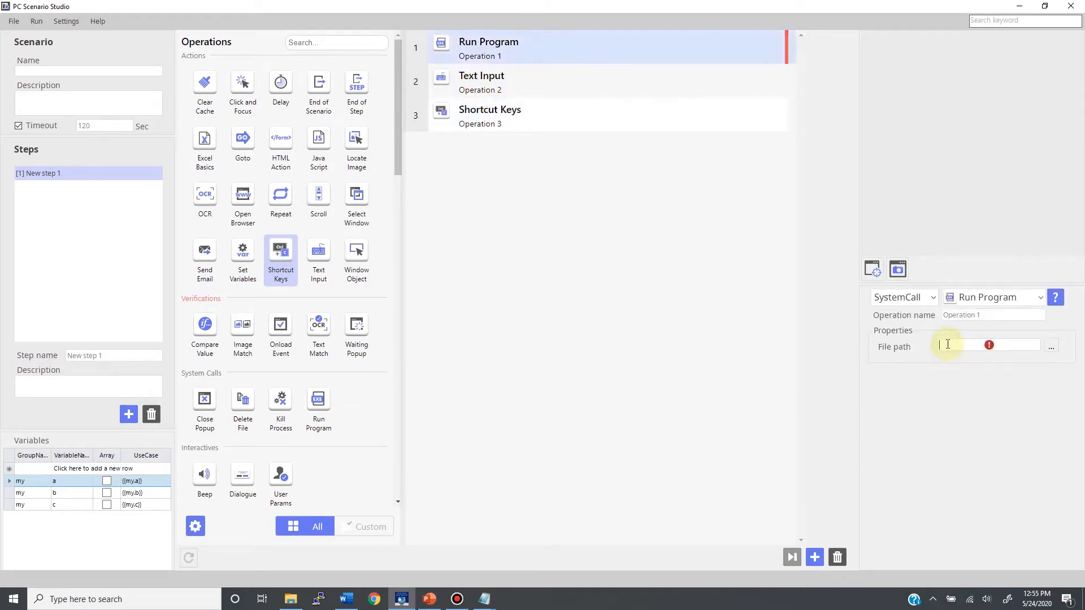
{"action": "type", "text": "notepad"}
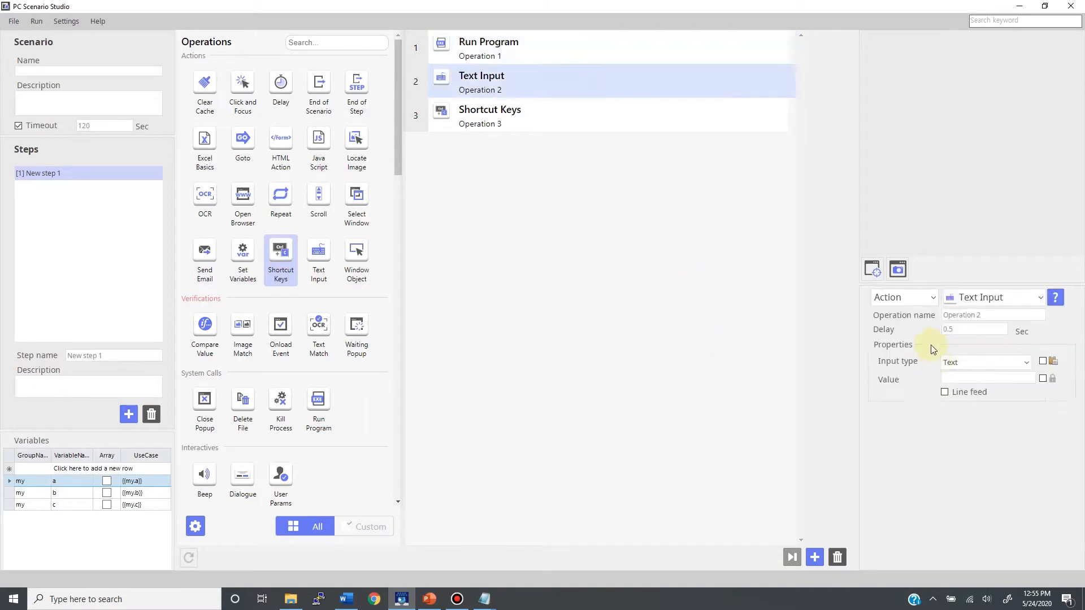
Add a Text Input operation with the Value 'hello w'.
{"action": "left_click", "coordinate": [988, 379]}
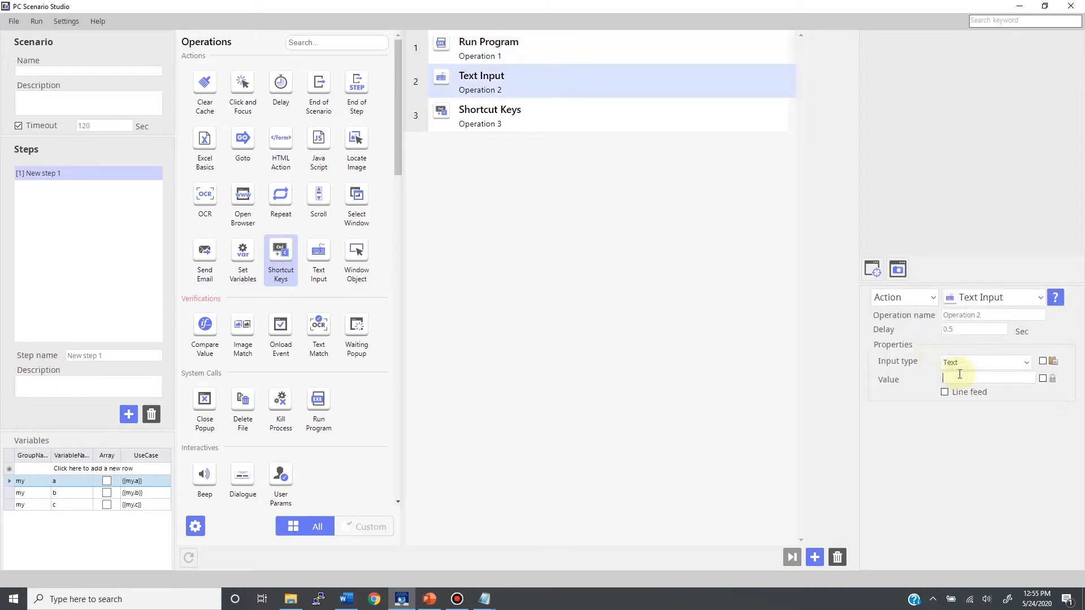
{"action": "type", "text": "hello w"}
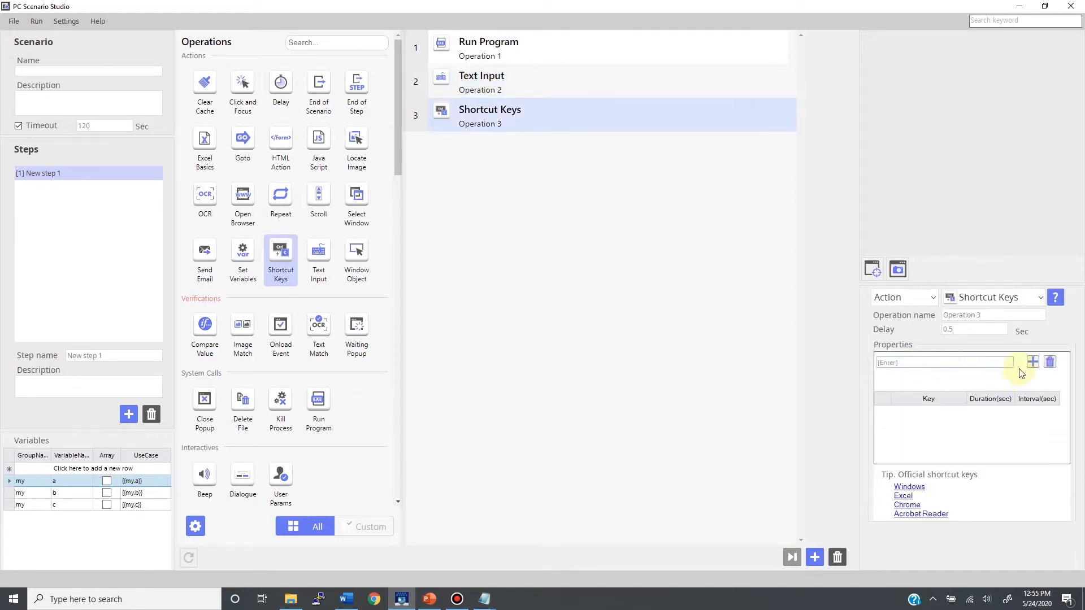
Add a Shortcut Keys operation listing Enter, Ctrl+A and Ctrl+C.
{"action": "left_click", "coordinate": [1032, 361]}
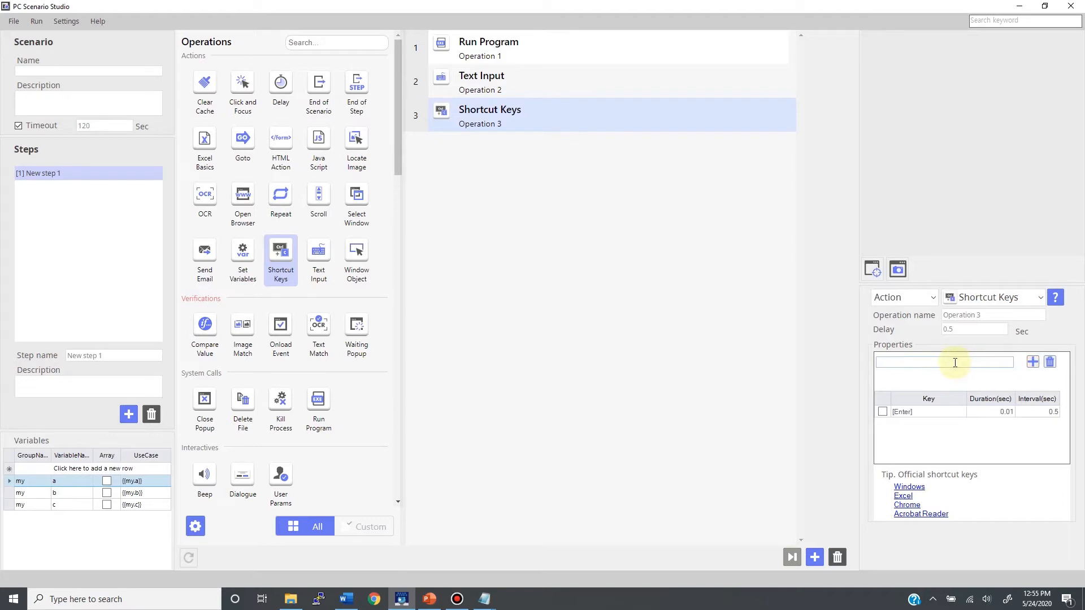
{"action": "key", "text": "ctrl"}
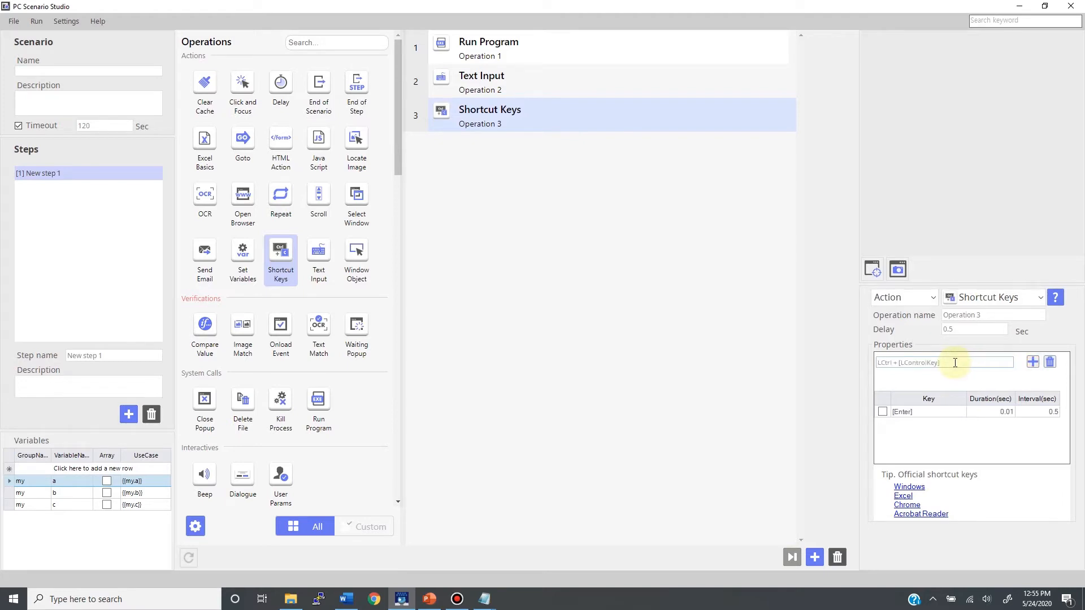
{"action": "left_click", "coordinate": [1032, 362]}
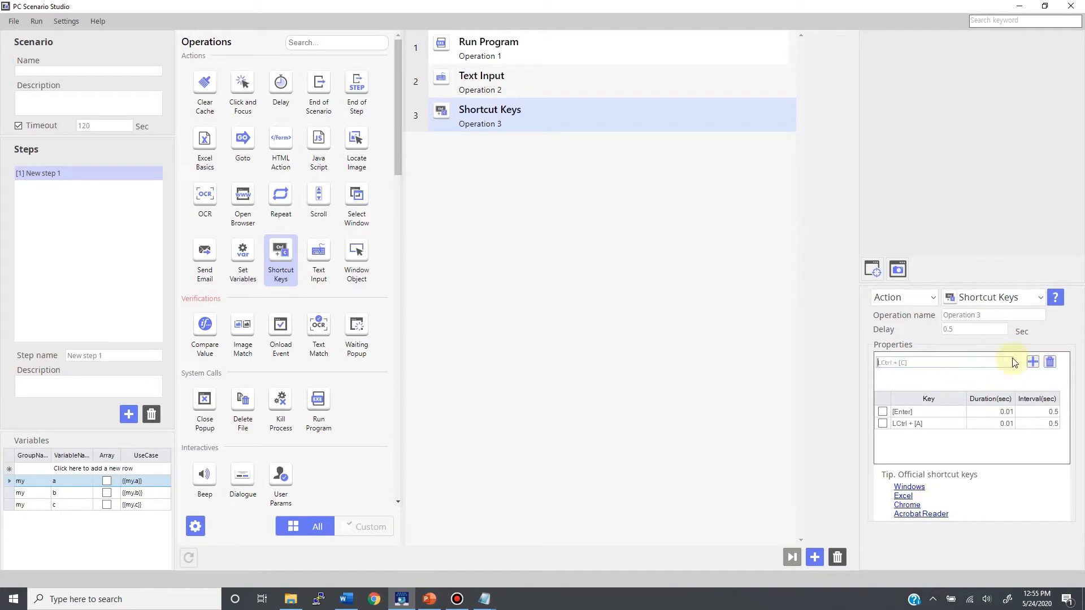
{"action": "left_click", "coordinate": [1032, 362]}
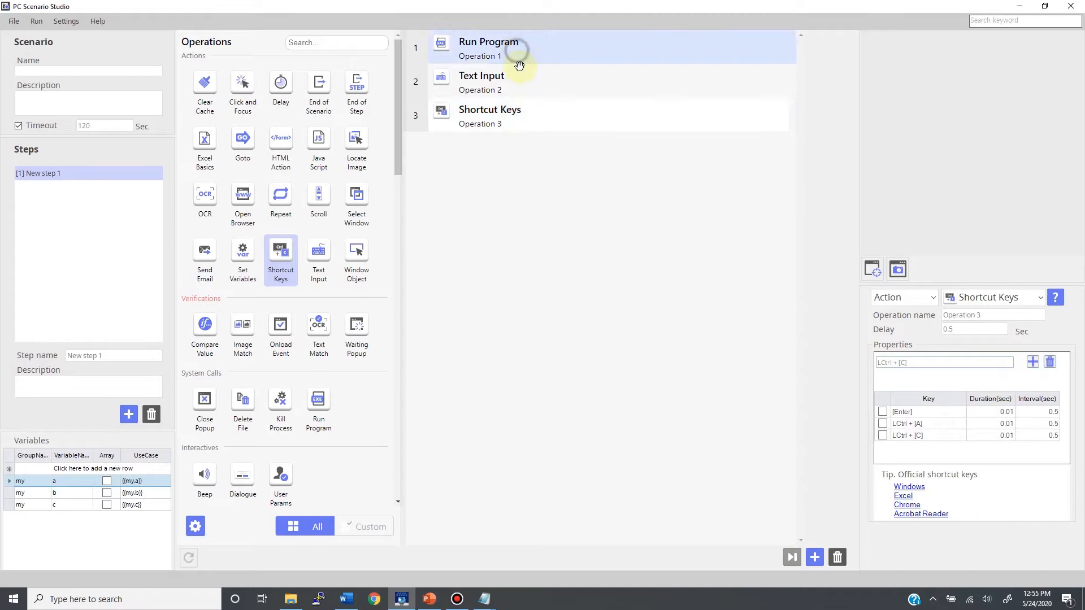
Duplicate the Run Program operation twice and bring up the context menu on a copy.
{"action": "left_click", "coordinate": [489, 117]}
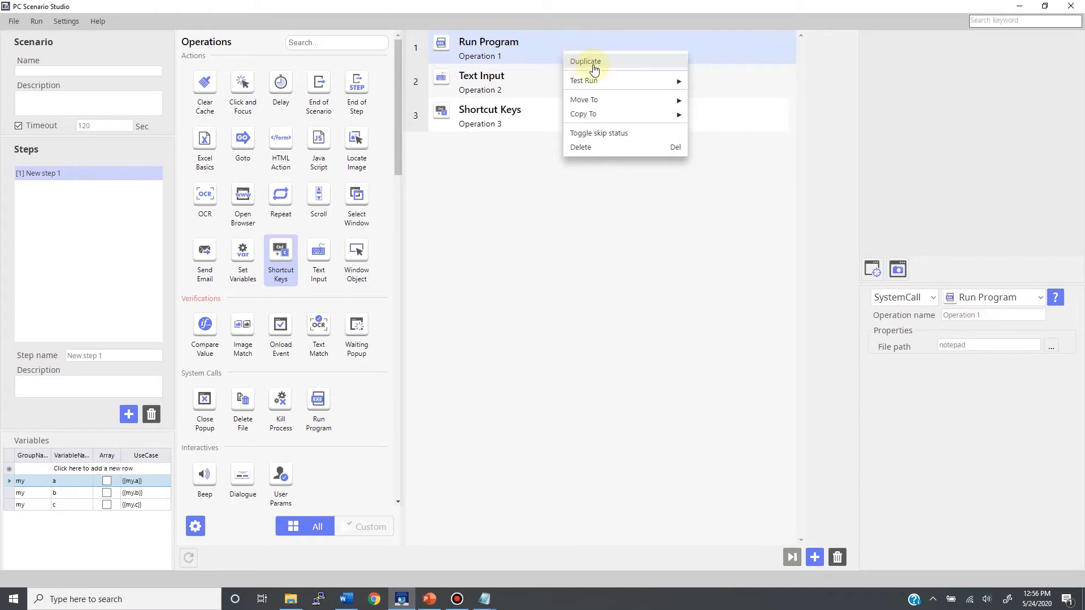
{"action": "left_click", "coordinate": [585, 61]}
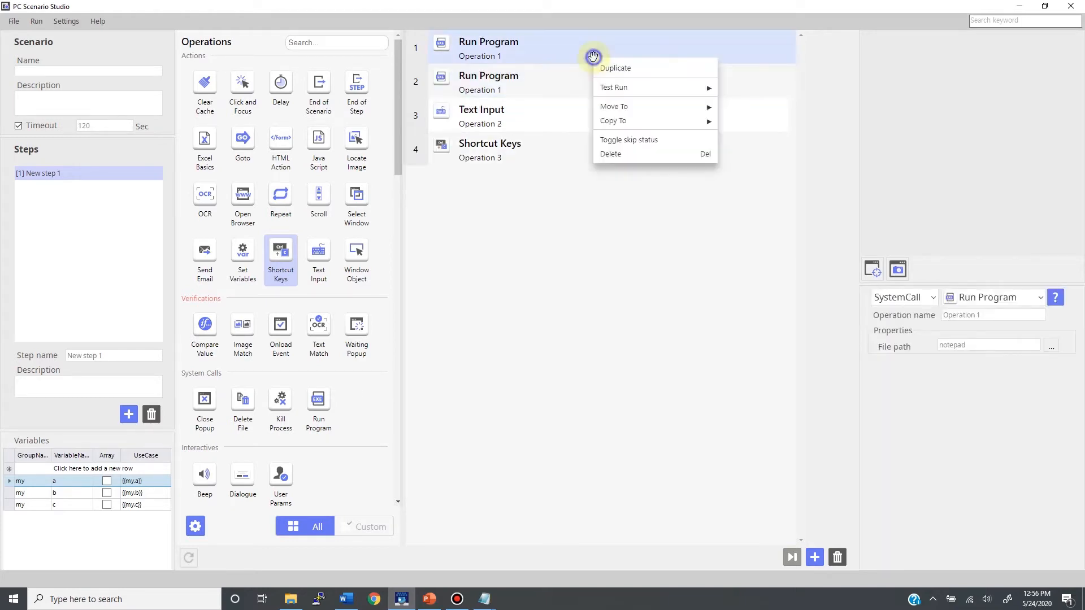
{"action": "left_click", "coordinate": [614, 68]}
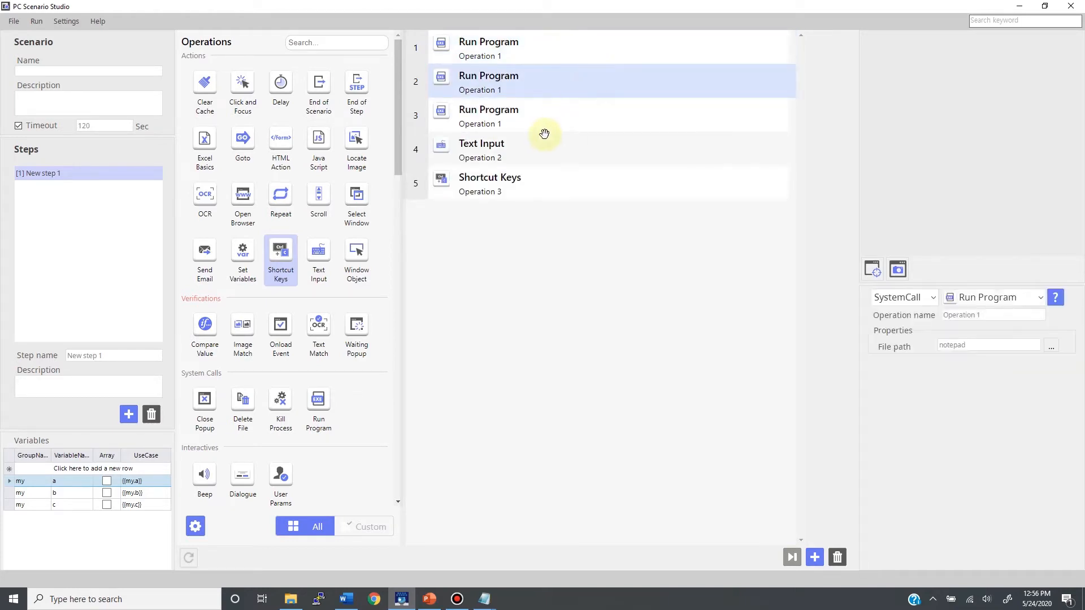
{"action": "right_click", "coordinate": [488, 115]}
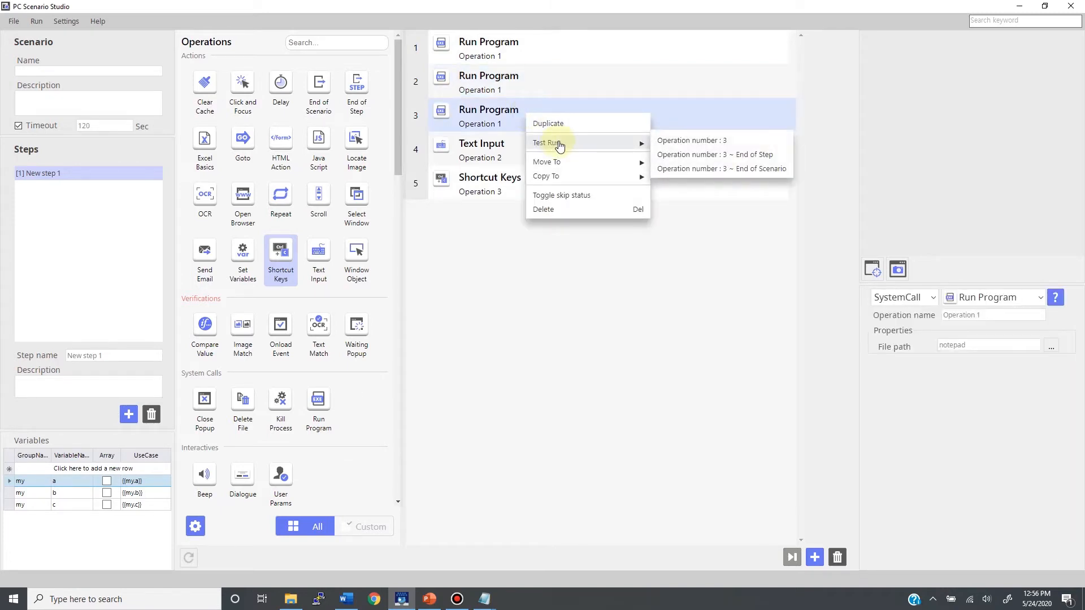
{"action": "mouse_move", "coordinate": [682, 147]}
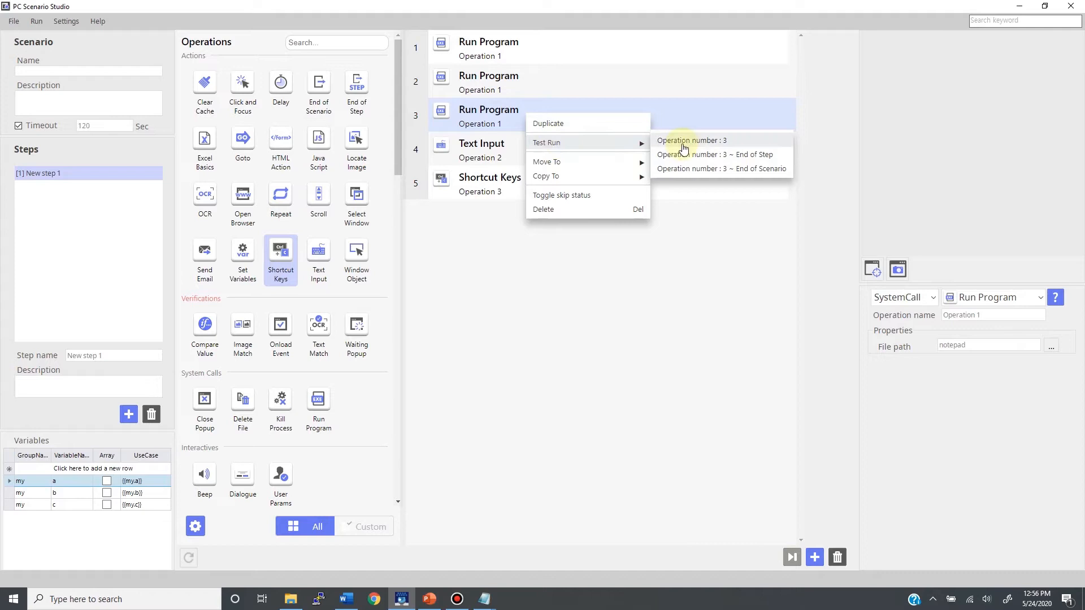
{"action": "mouse_move", "coordinate": [686, 154]}
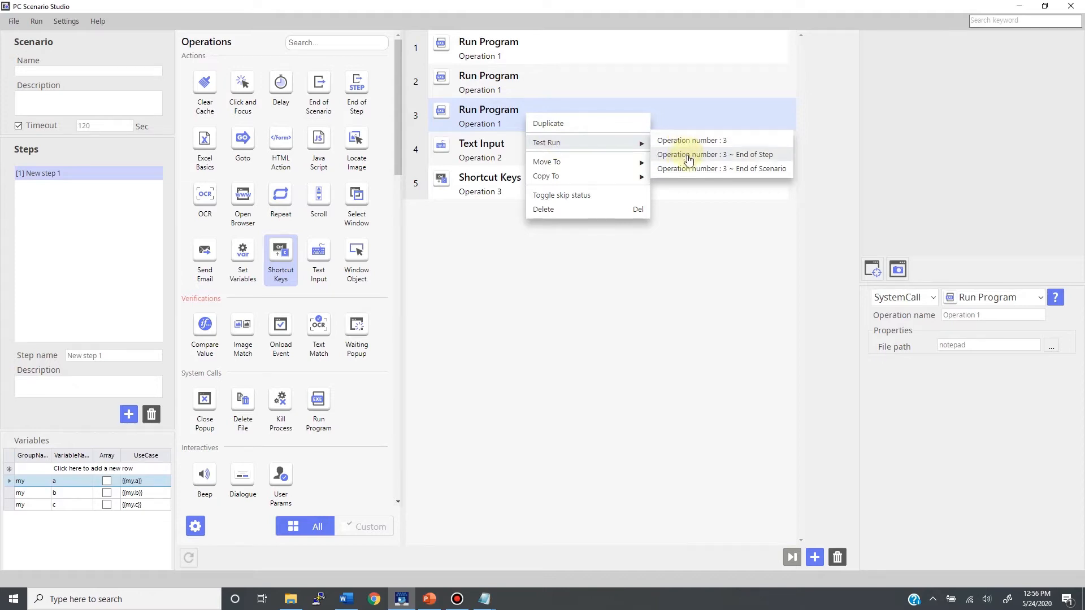
{"action": "mouse_move", "coordinate": [688, 171]}
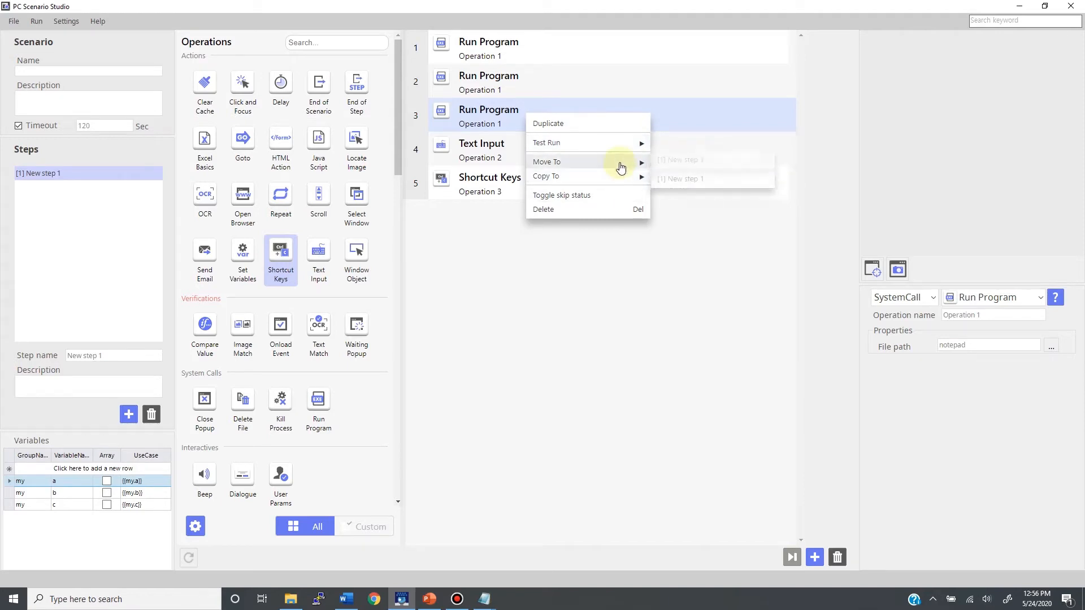
{"action": "mouse_move", "coordinate": [601, 199]}
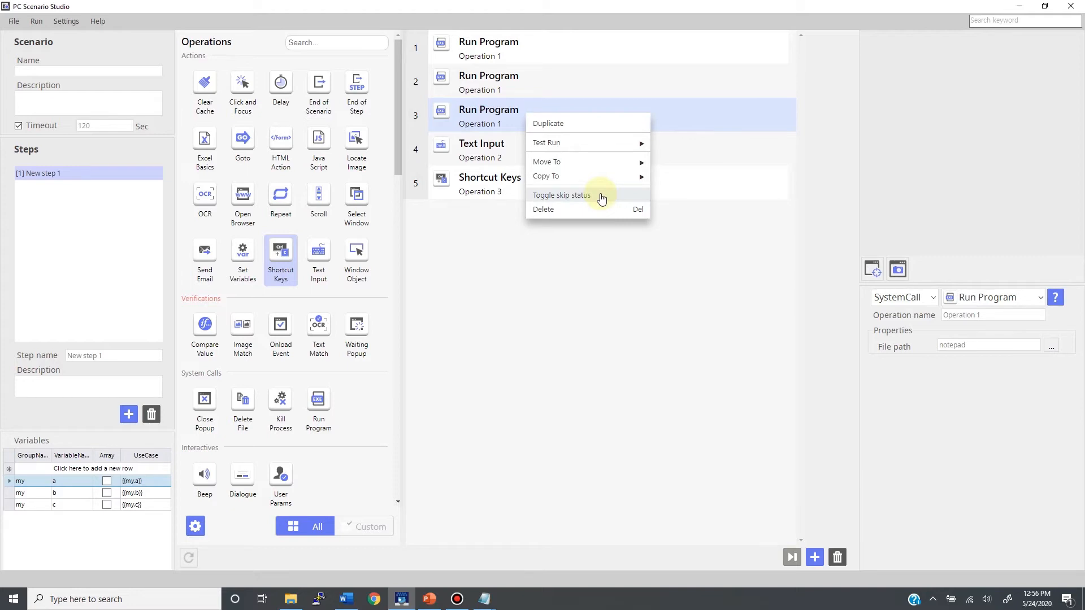
{"action": "mouse_move", "coordinate": [598, 211]}
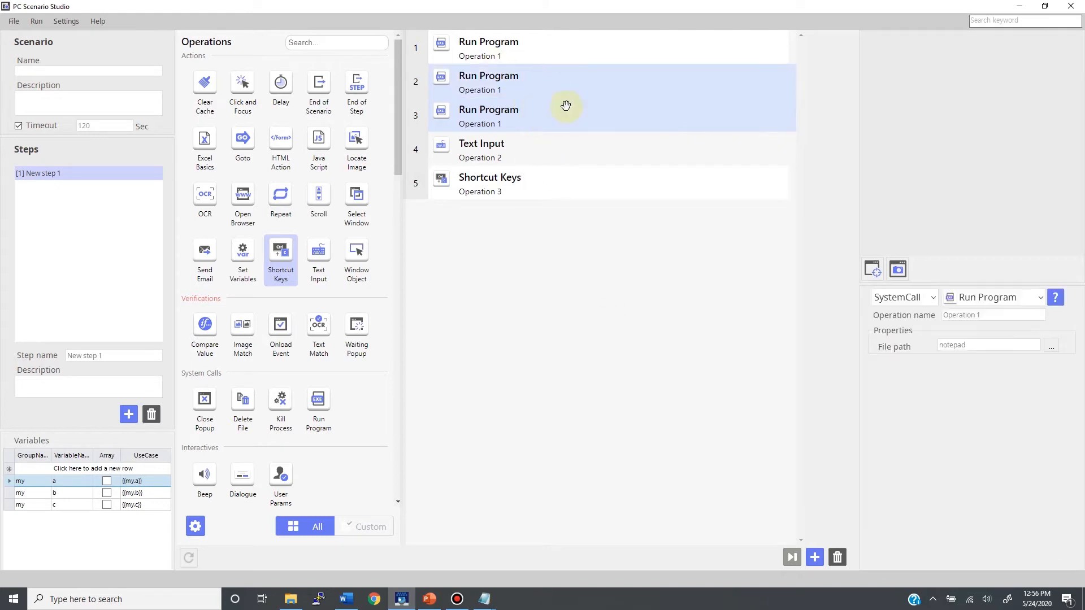
Delete the two duplicated Run Program operations and confirm.
{"action": "left_click", "coordinate": [837, 558]}
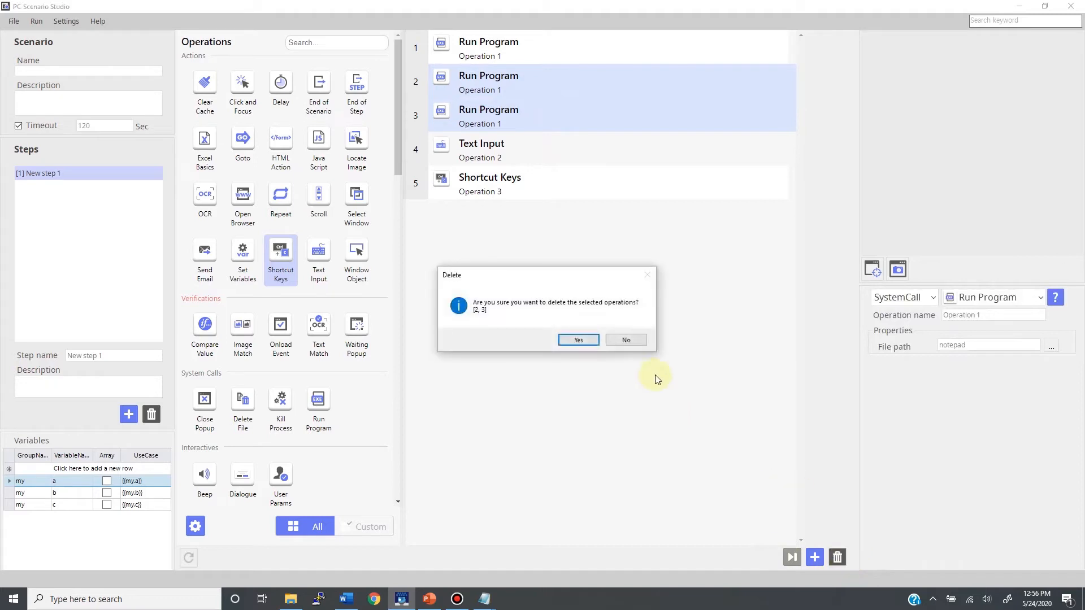
{"action": "left_click", "coordinate": [578, 340]}
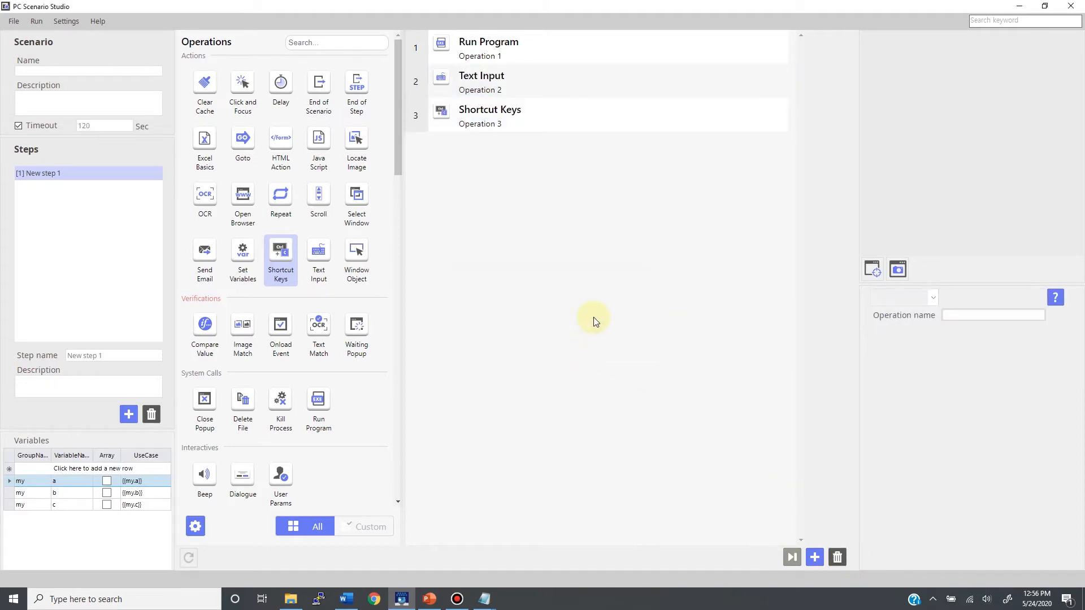
{"action": "mouse_move", "coordinate": [779, 528]}
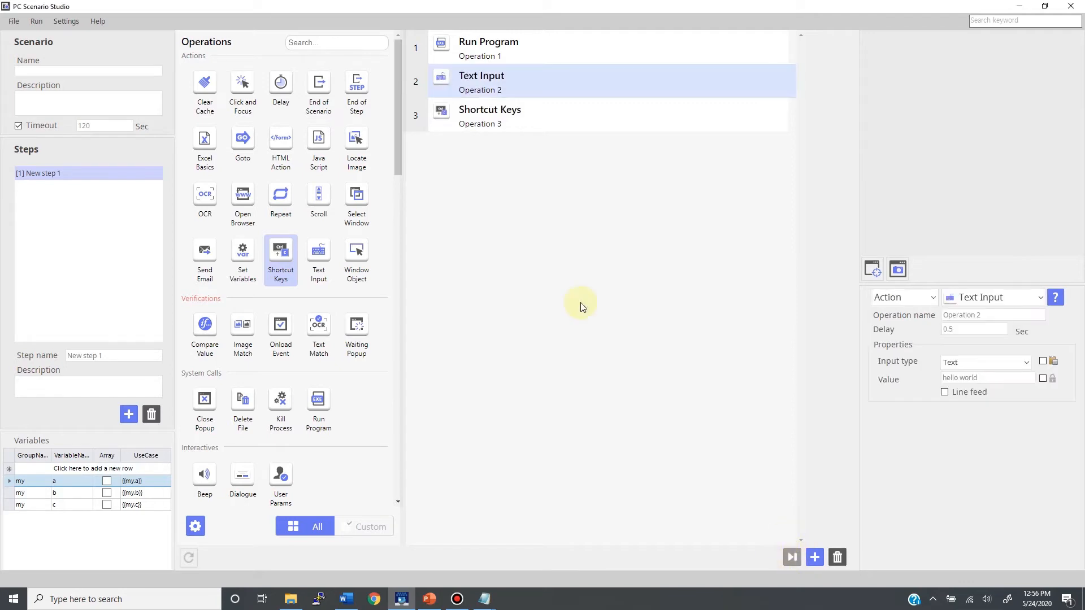
{"action": "mouse_move", "coordinate": [874, 192]}
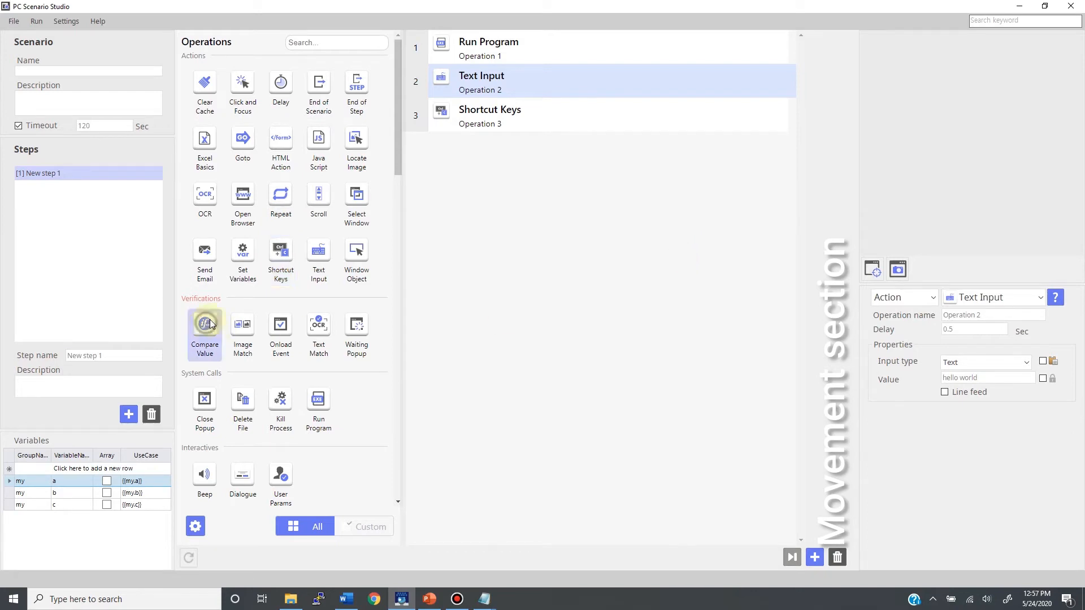
Add a Compare Value operation whose True result jumps to operation 1 (Run Program).
{"action": "left_click", "coordinate": [205, 324]}
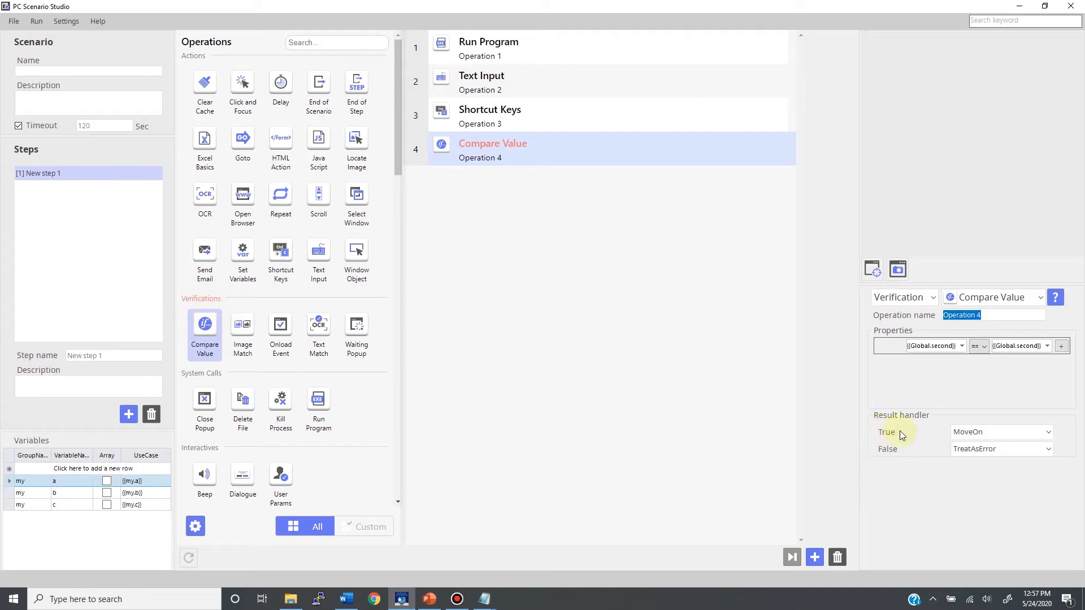
{"action": "mouse_move", "coordinate": [907, 434]}
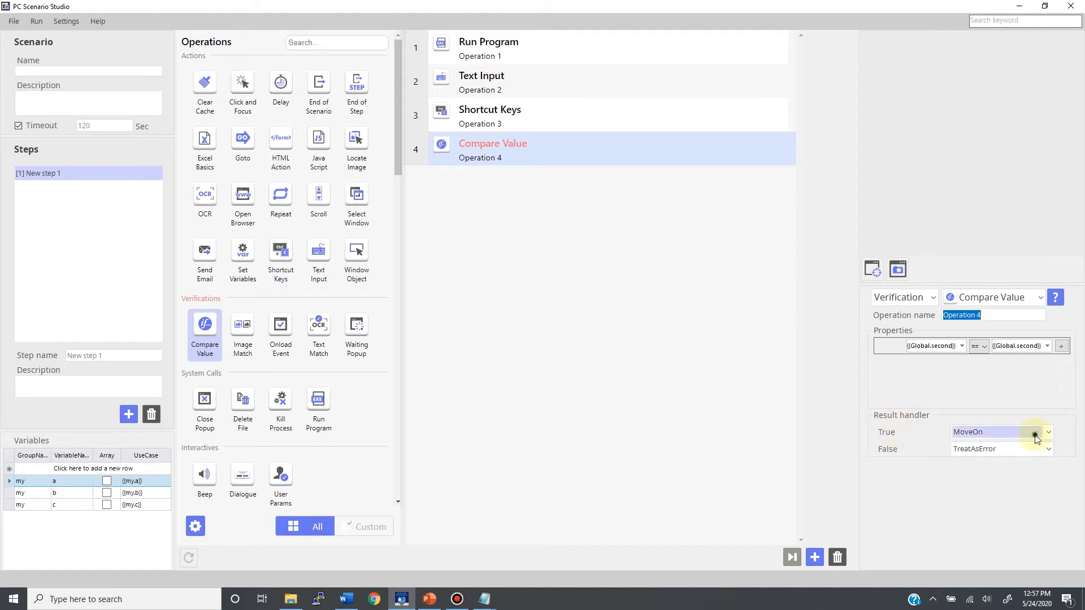
{"action": "left_click", "coordinate": [1000, 432]}
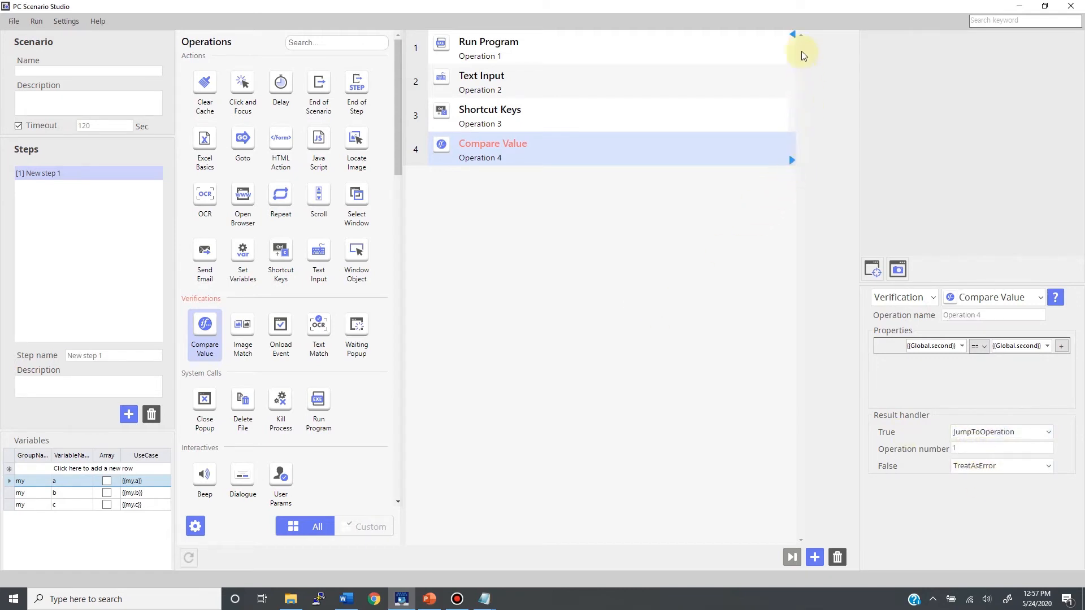
{"action": "left_click", "coordinate": [488, 48]}
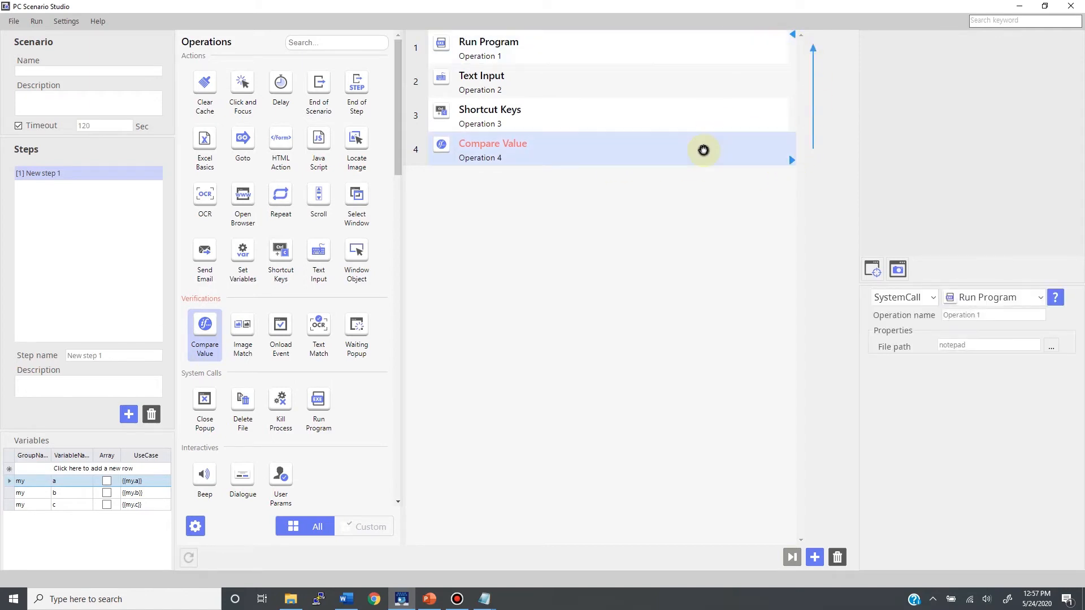
{"action": "left_click", "coordinate": [1047, 465]}
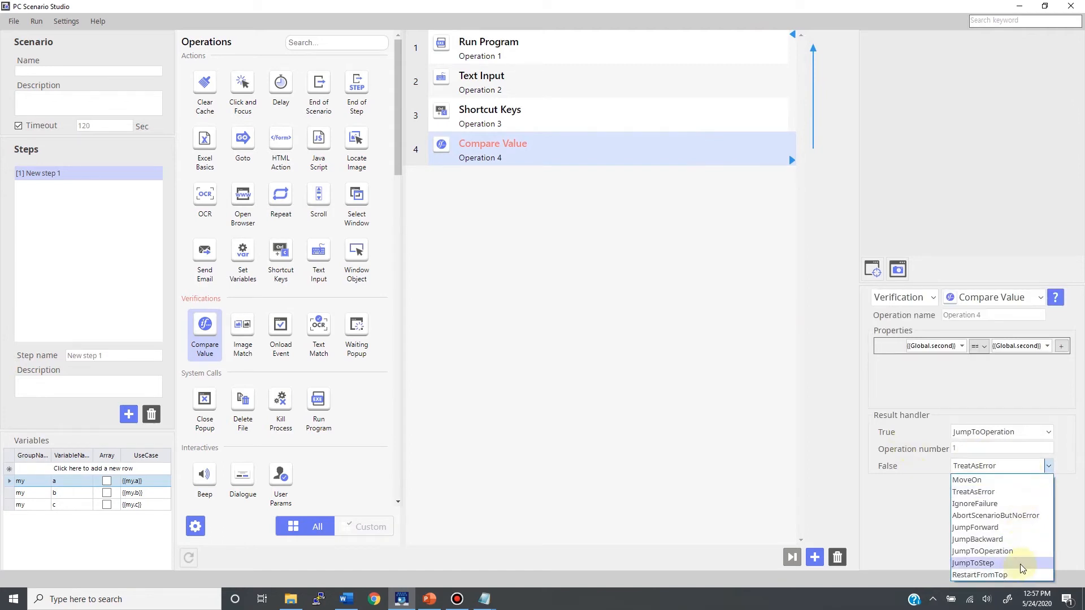
Set the False result to JumpToOperation targeting Shortcut Keys (operation 3).
{"action": "left_click", "coordinate": [982, 551]}
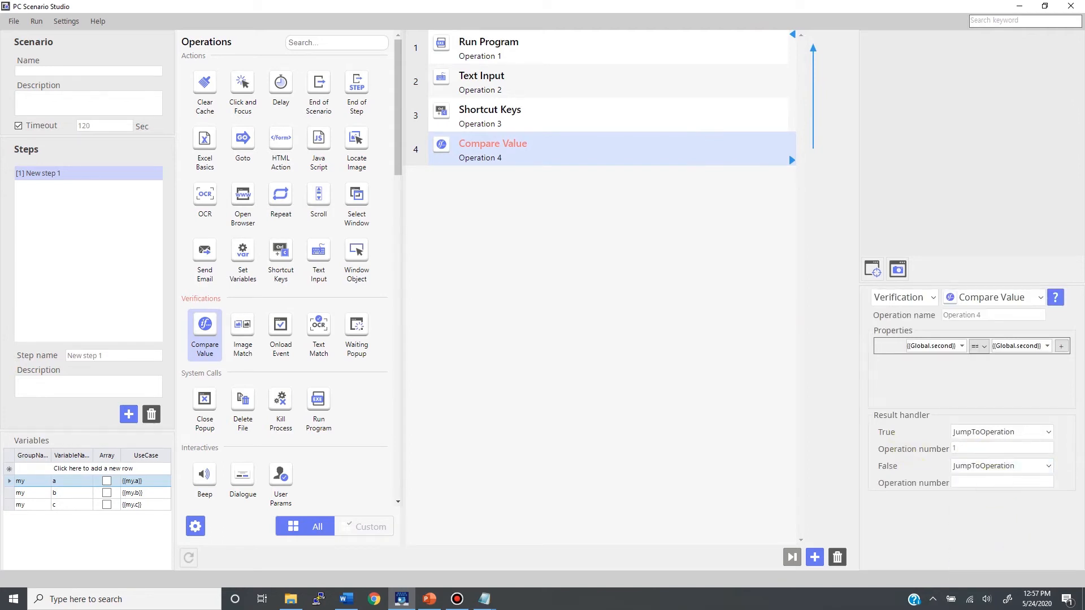
{"action": "left_click", "coordinate": [722, 116]}
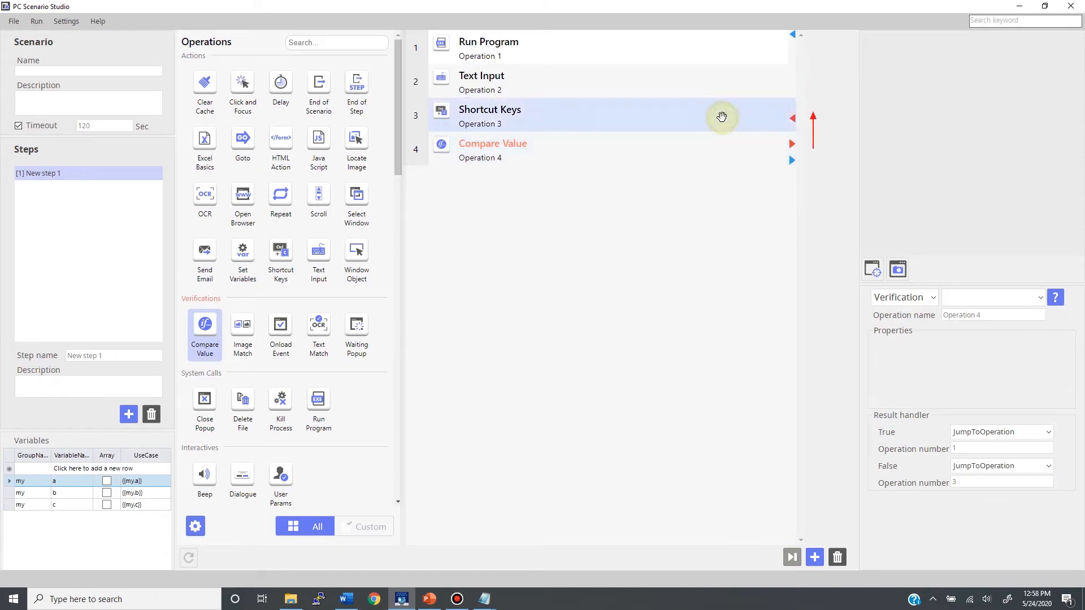
{"action": "left_click", "coordinate": [492, 150]}
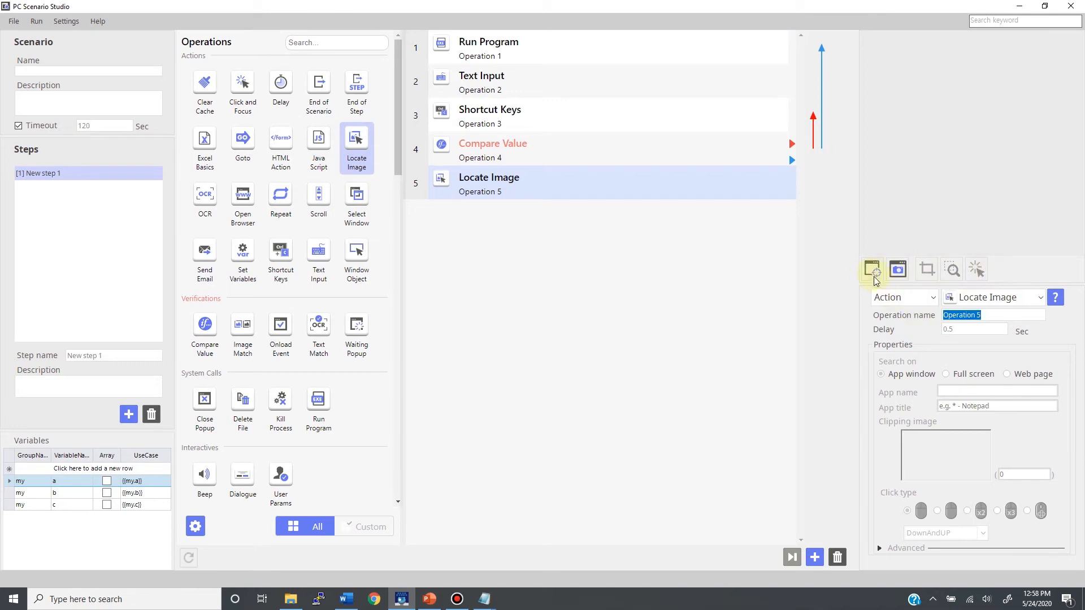
{"action": "mouse_move", "coordinate": [873, 270]}
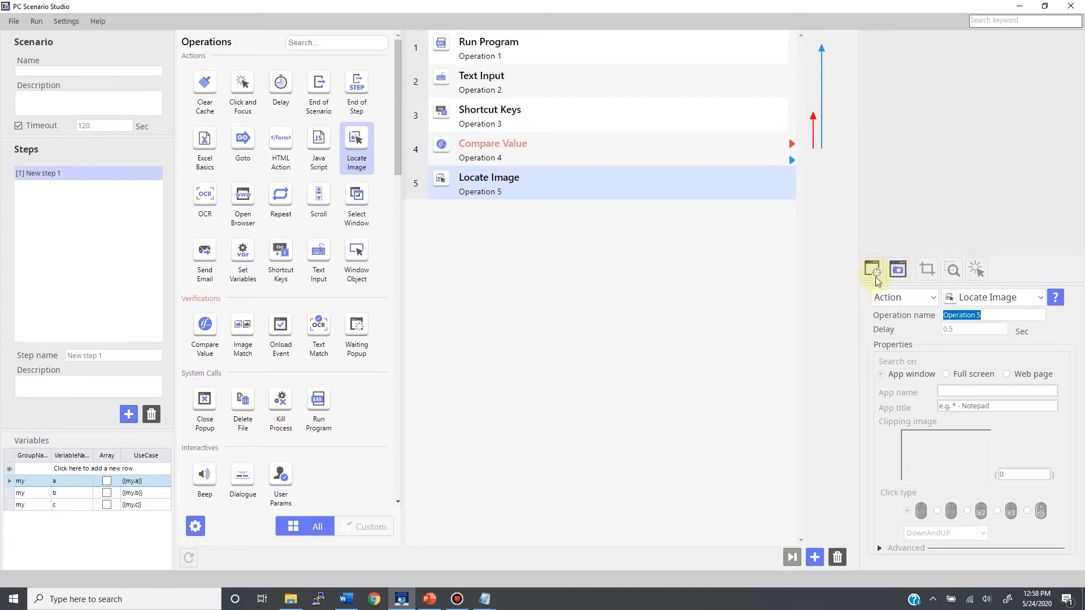
{"action": "mouse_move", "coordinate": [871, 268]}
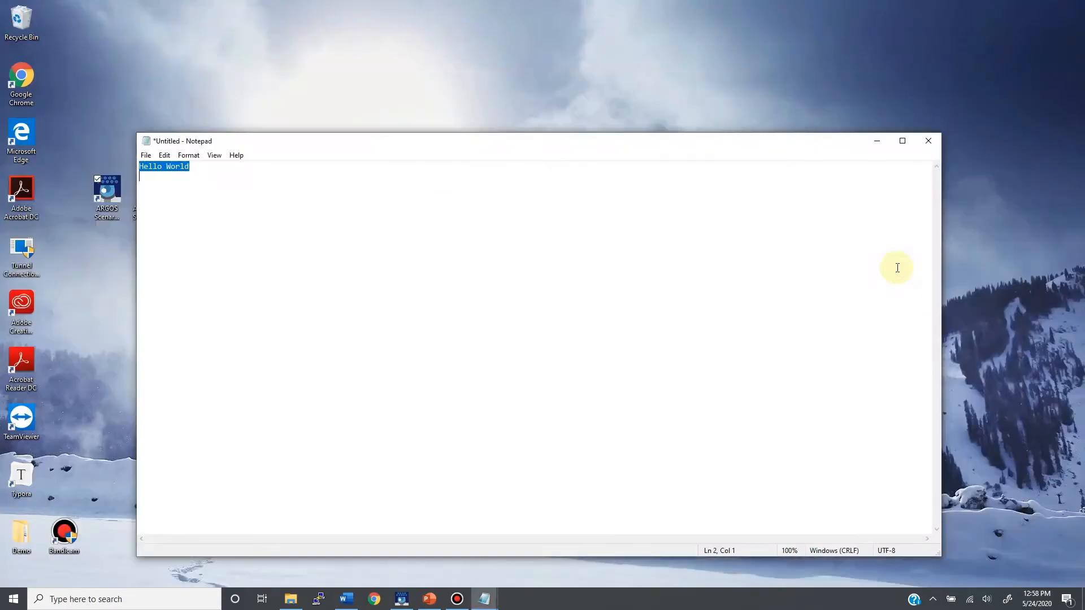
Capture the *Untitled - Notepad window as the Locate Image target app window.
{"action": "left_click", "coordinate": [400, 599]}
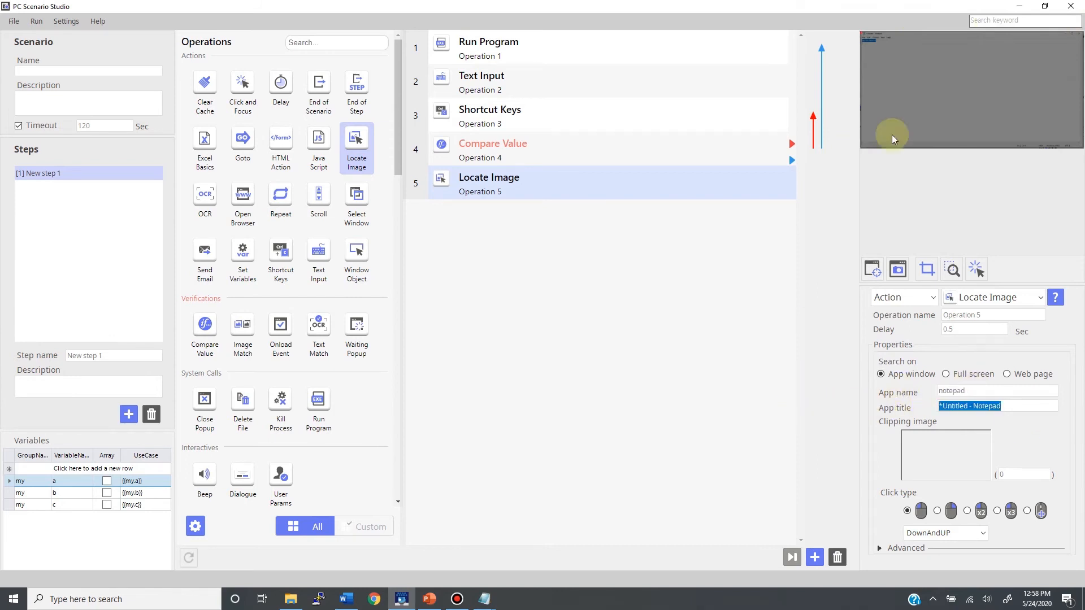
{"action": "mouse_move", "coordinate": [934, 108]}
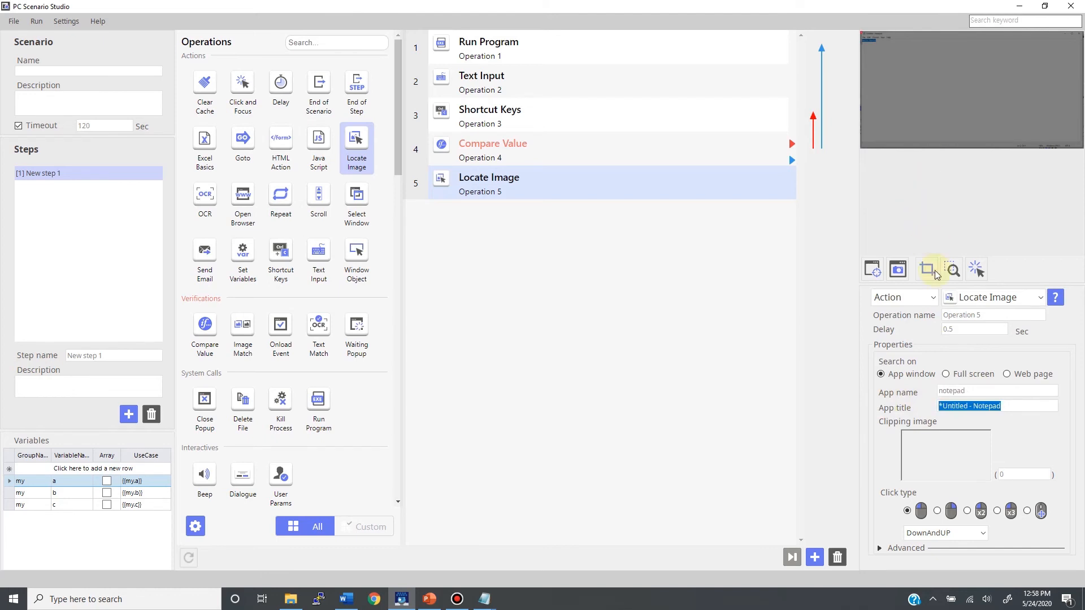
{"action": "mouse_move", "coordinate": [998, 278]}
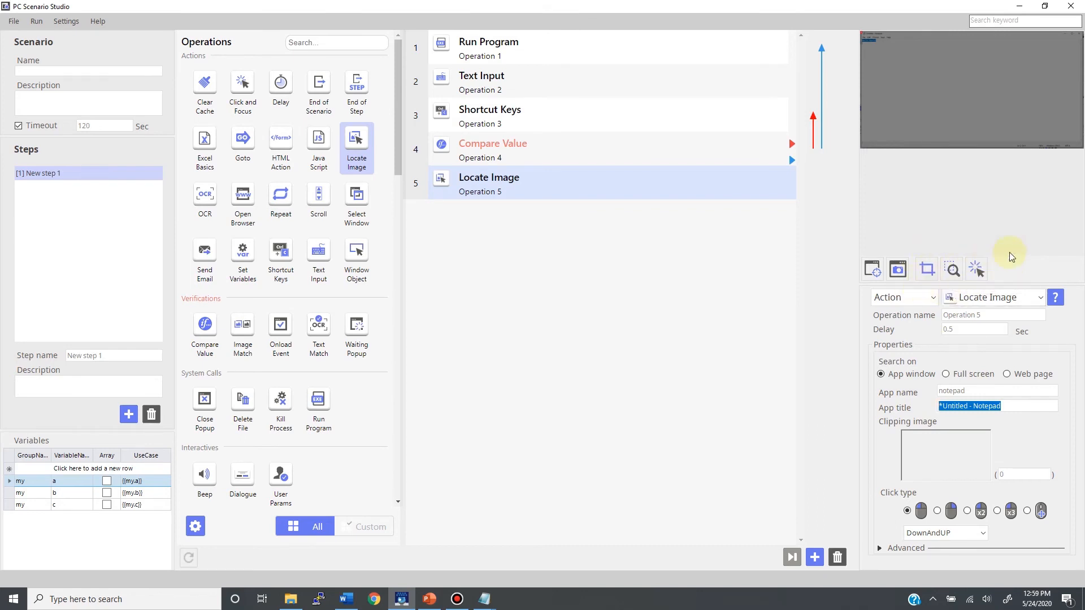
{"action": "mouse_move", "coordinate": [925, 269]}
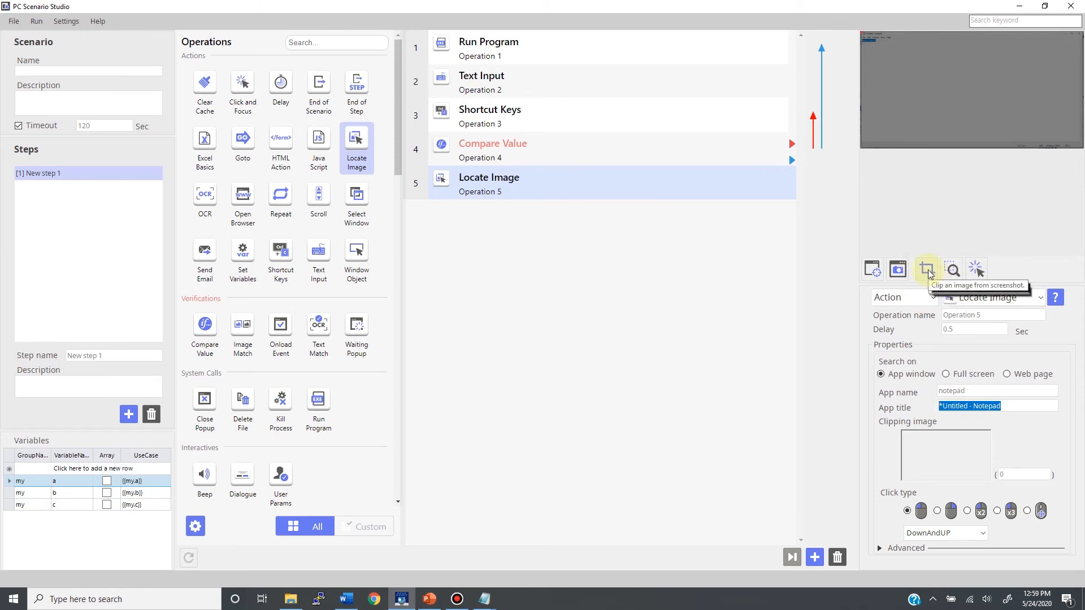
Bring up the captured Notepad screenshot in the image-clipping window.
{"action": "left_click", "coordinate": [927, 269]}
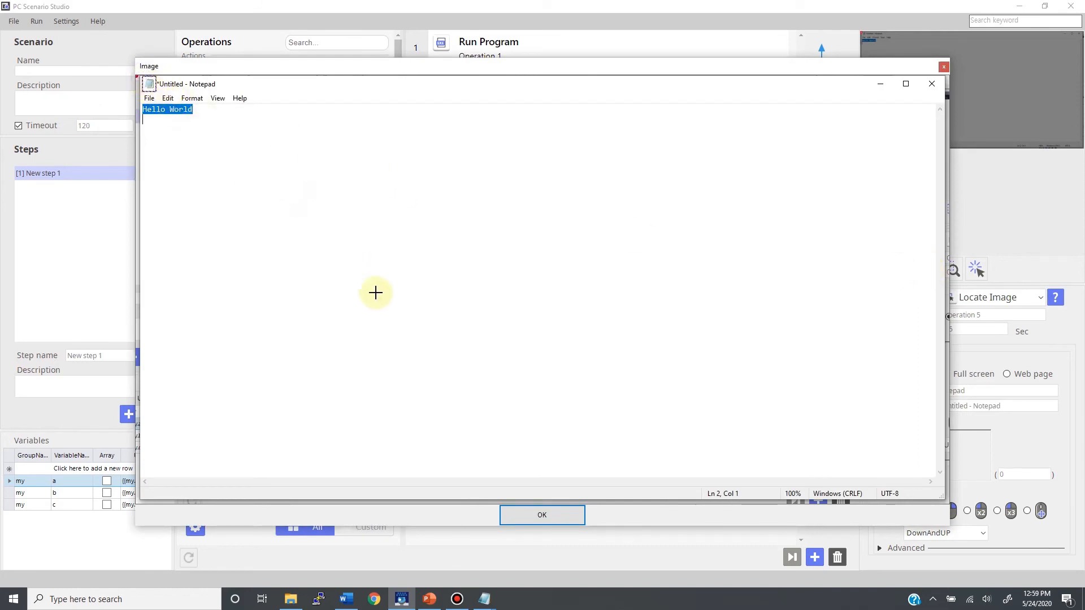
Clip the Notepad icon as the image to find and confirm the click point.
{"action": "left_click", "coordinate": [541, 515]}
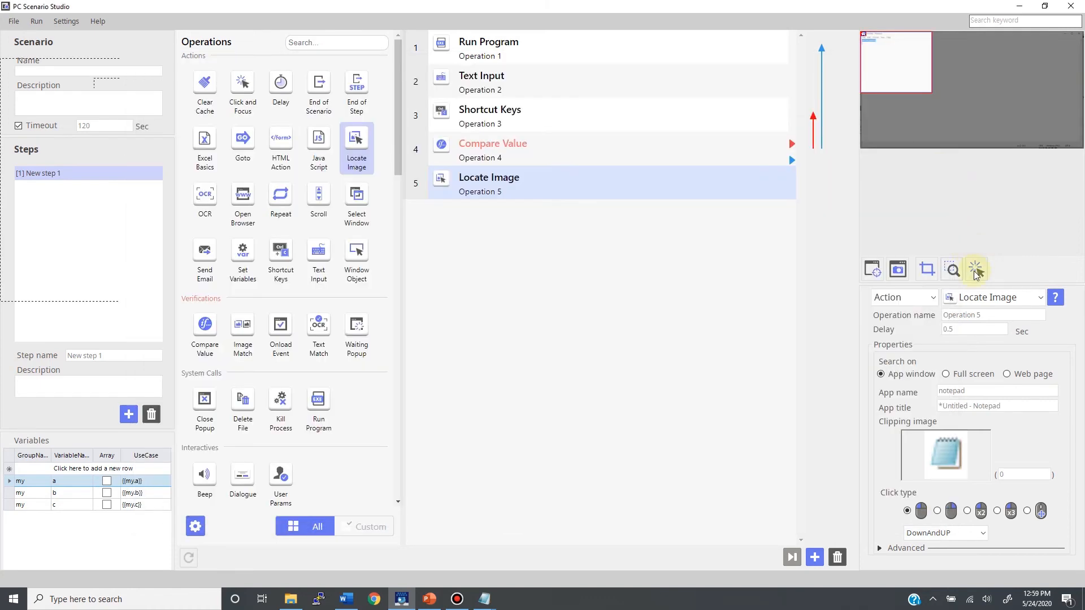
{"action": "left_click", "coordinate": [975, 269]}
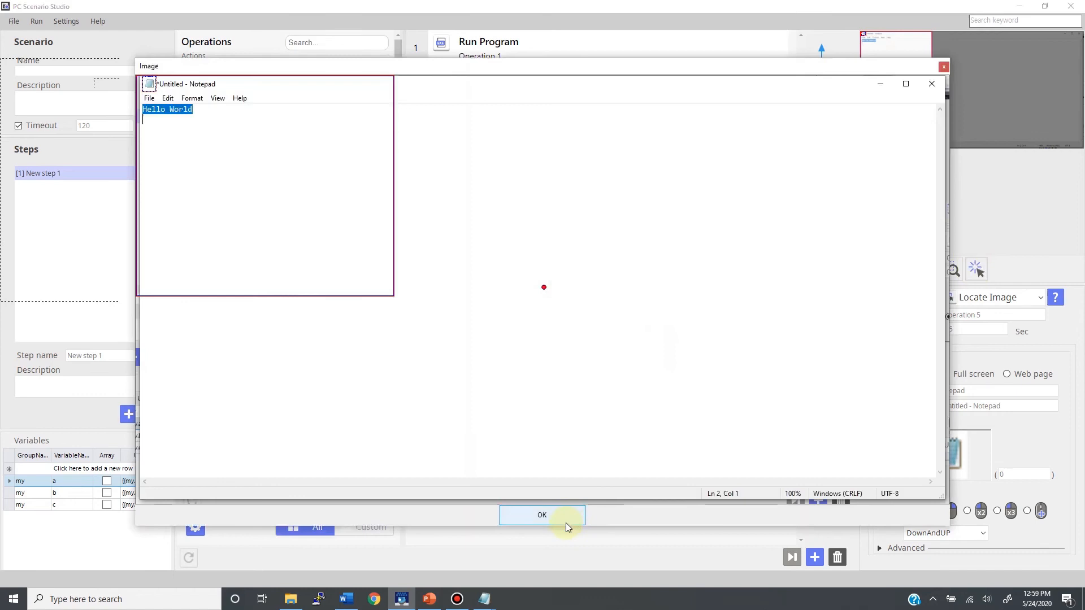
{"action": "left_click", "coordinate": [542, 515]}
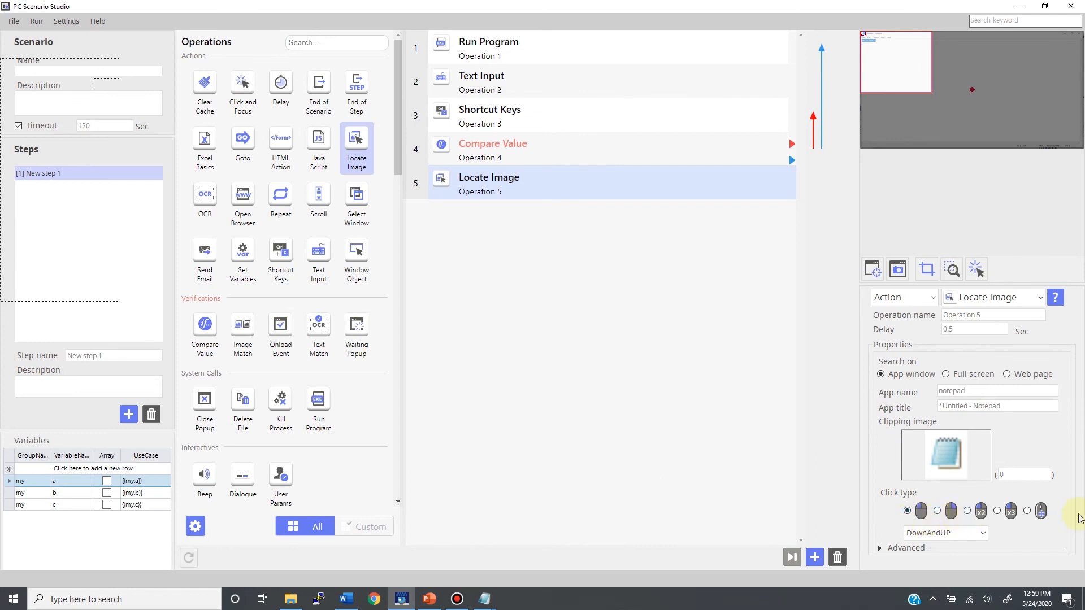
{"action": "left_click", "coordinate": [982, 532]}
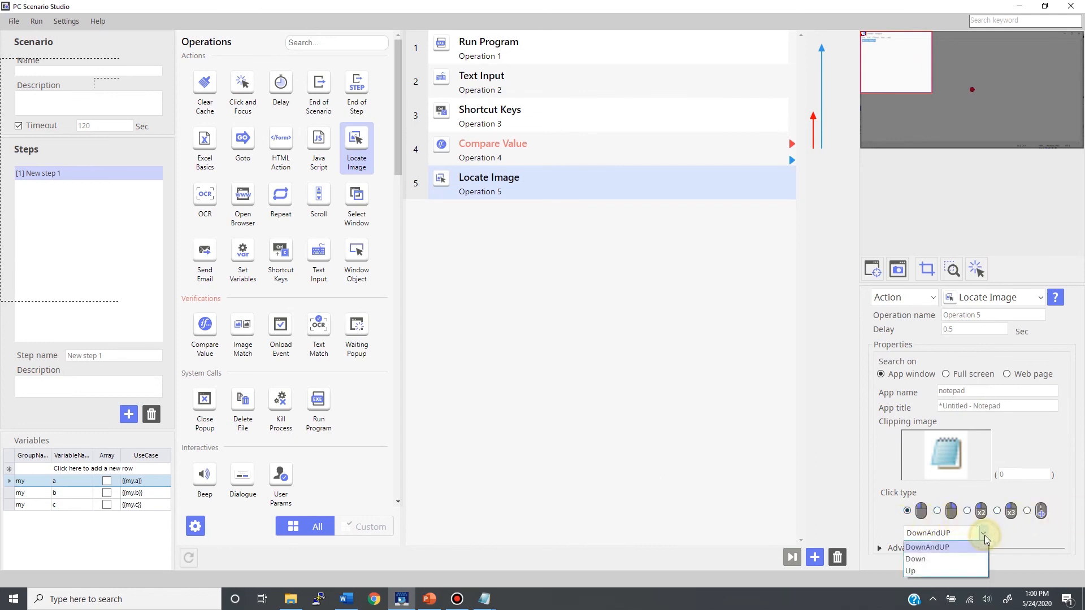
{"action": "left_click", "coordinate": [925, 547]}
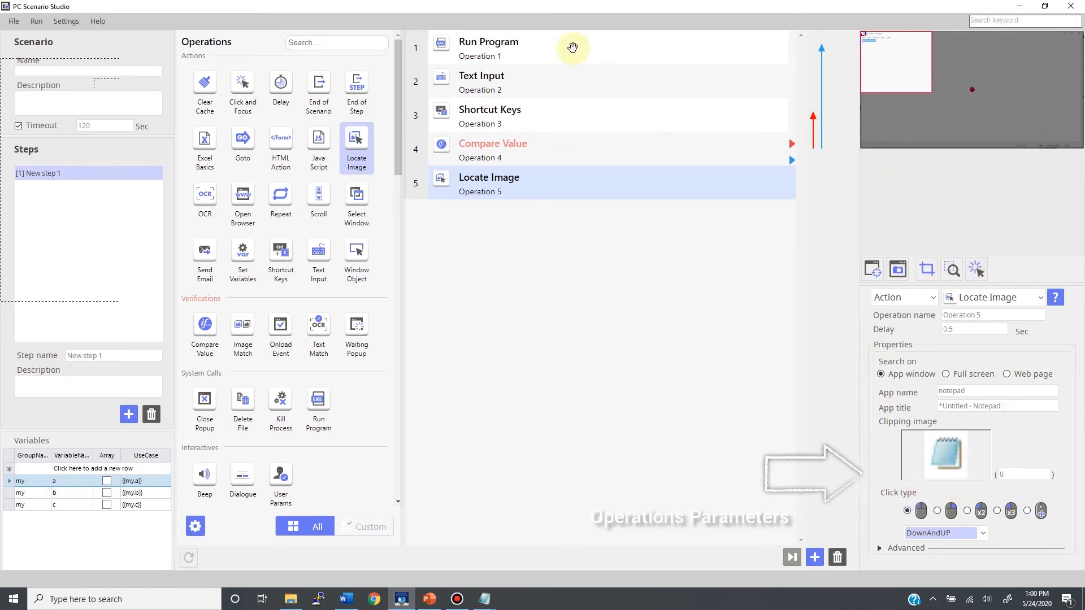
{"action": "mouse_move", "coordinate": [599, 155]}
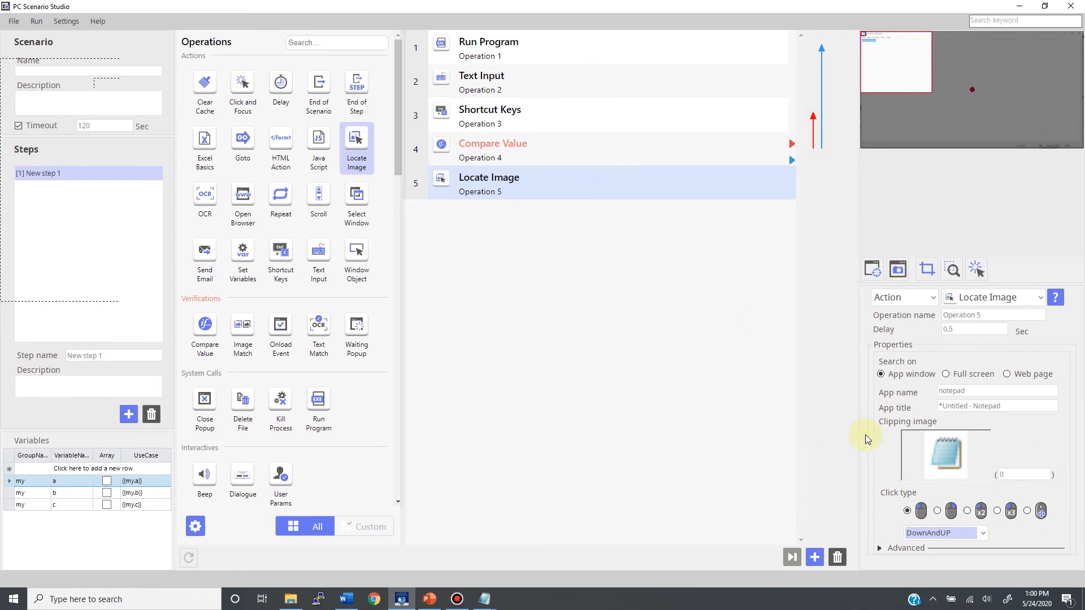
{"action": "mouse_move", "coordinate": [972, 501]}
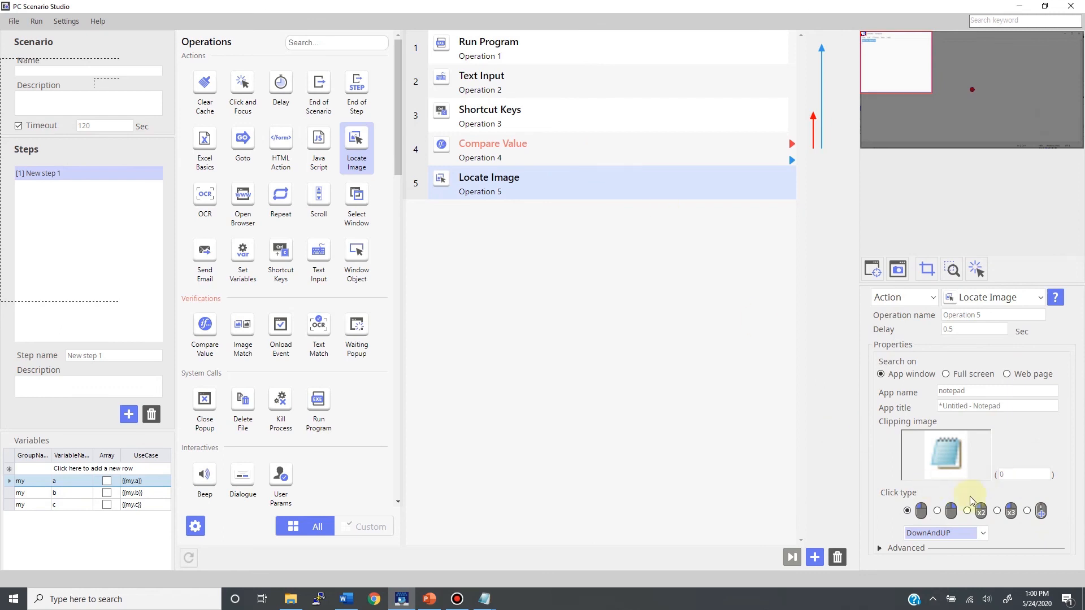